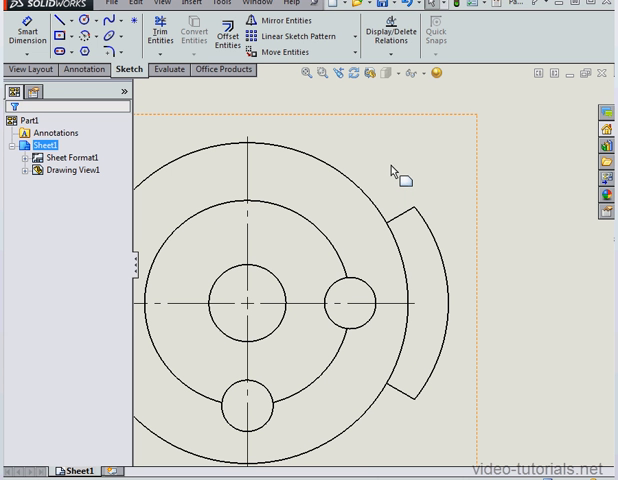
mouse_move(397, 172)
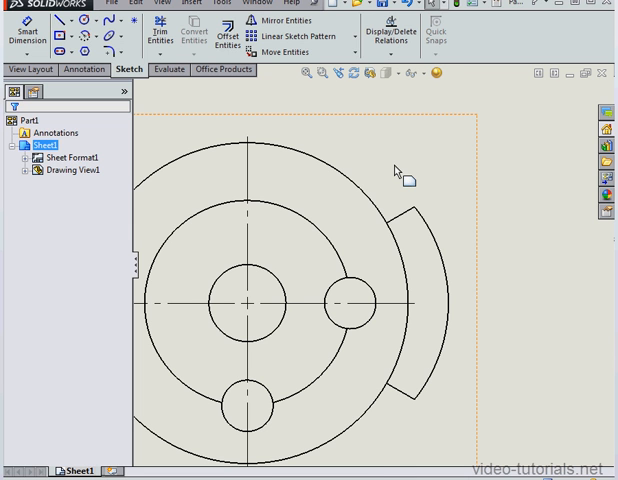
mouse_move(402, 172)
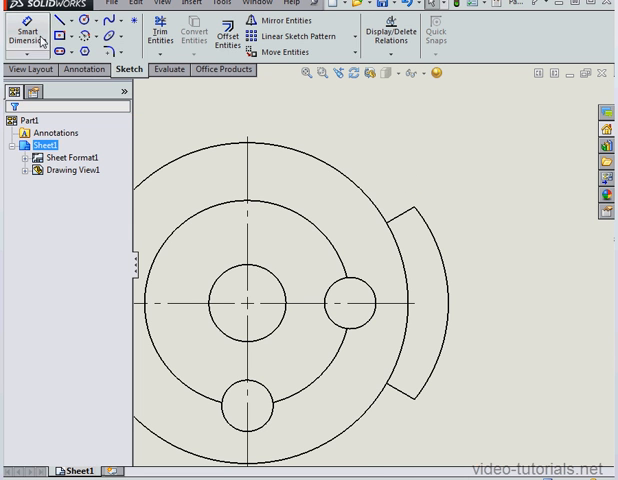
Step: Add a 28.18 horizontal dimension from the small right circle to the outer arc
left_click(30, 32)
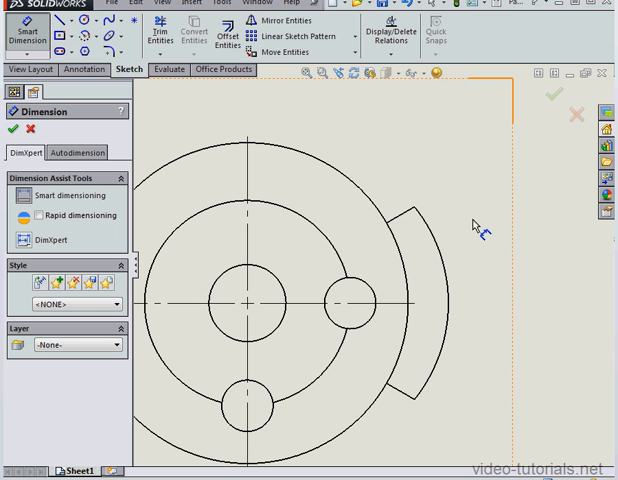
mouse_move(440, 240)
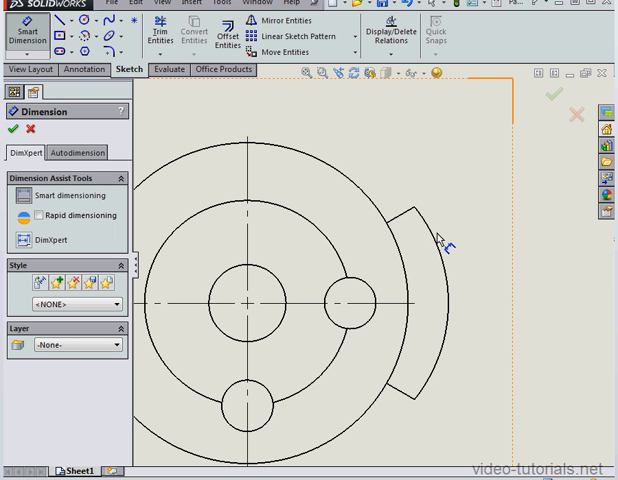
left_click(440, 235)
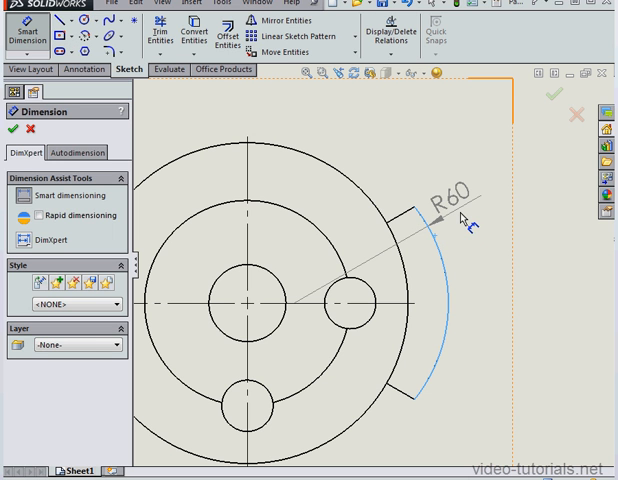
mouse_move(464, 223)
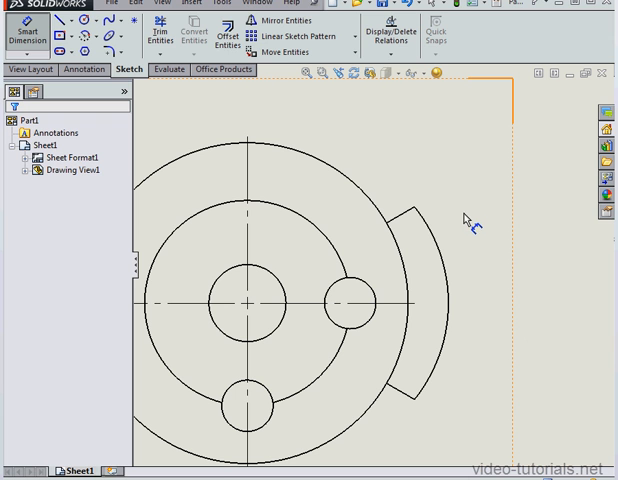
left_click(448, 290)
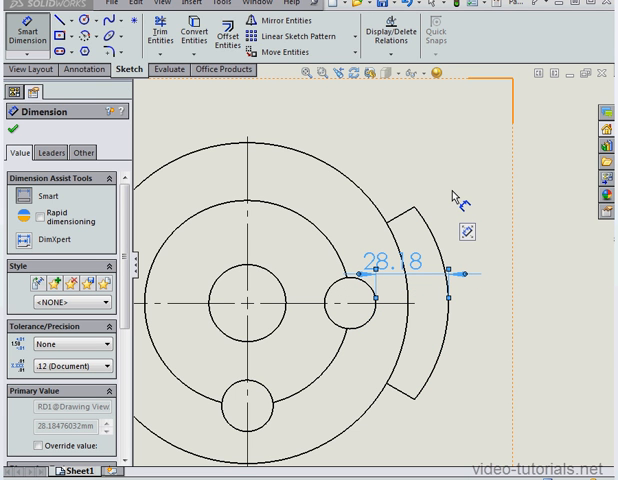
mouse_move(472, 345)
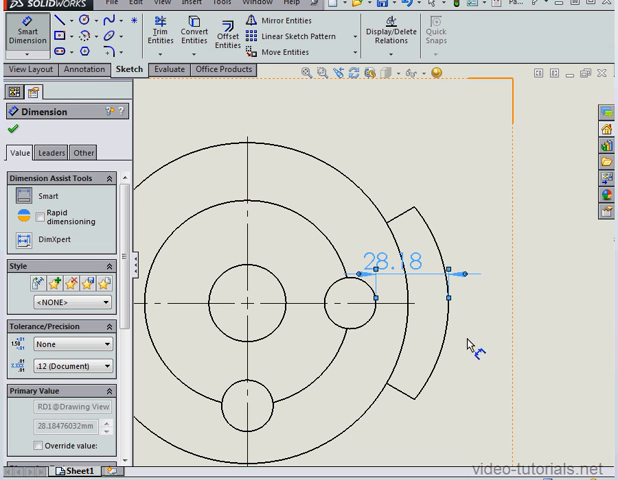